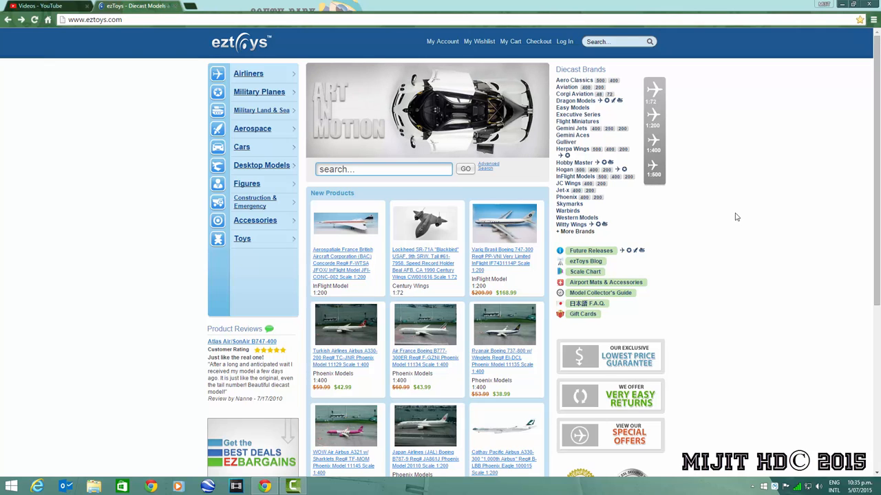
mouse_move(712, 204)
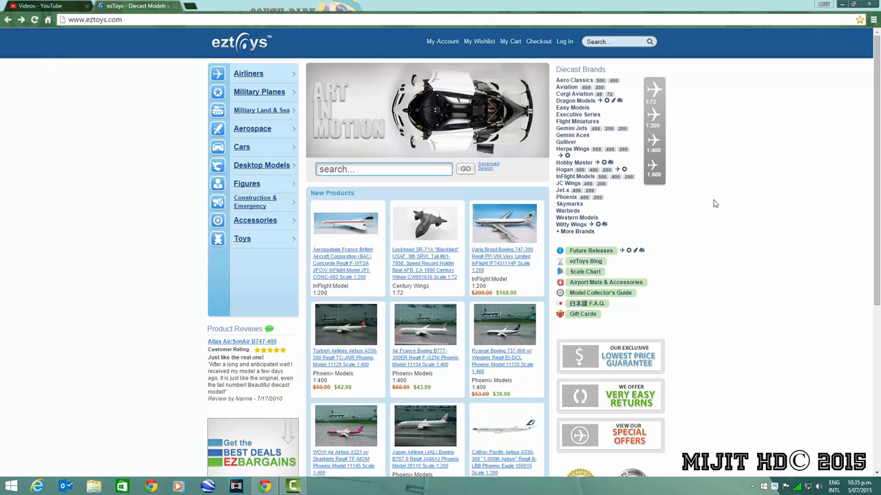
mouse_move(628, 179)
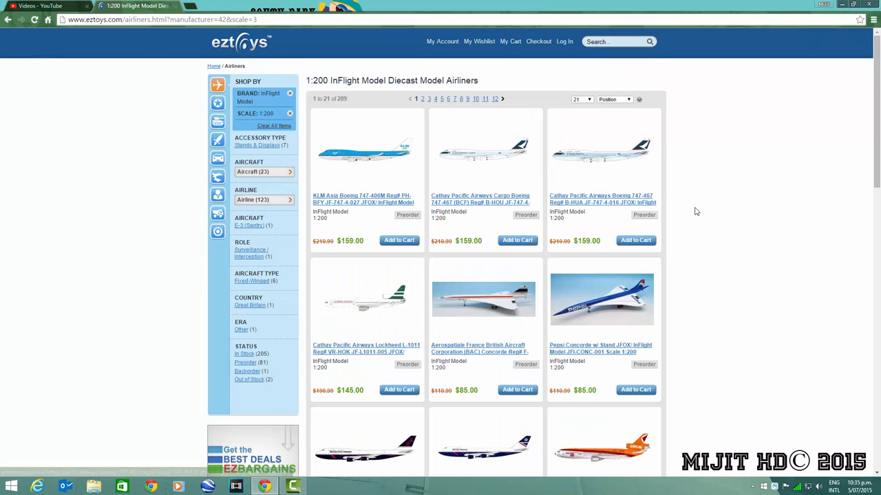
Scroll down the 1:200 InFlight Model airliner grid and back up.
scroll("down", 3)
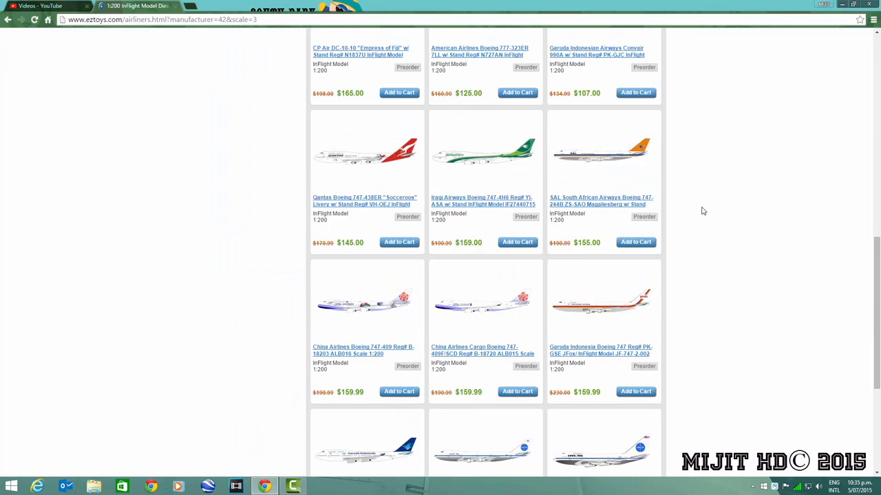
scroll("up", 3)
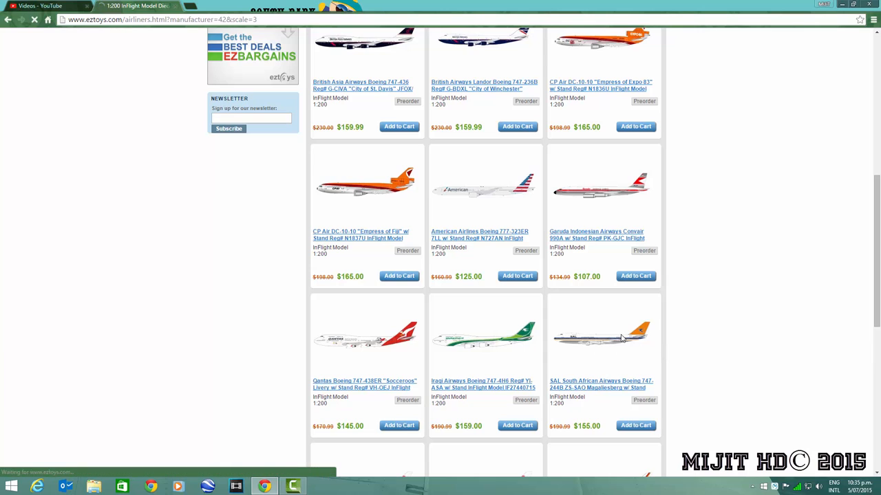
View the SAL South African Airways Boeing 747-244B ZS-SAO model page ($155.00).
left_click(601, 385)
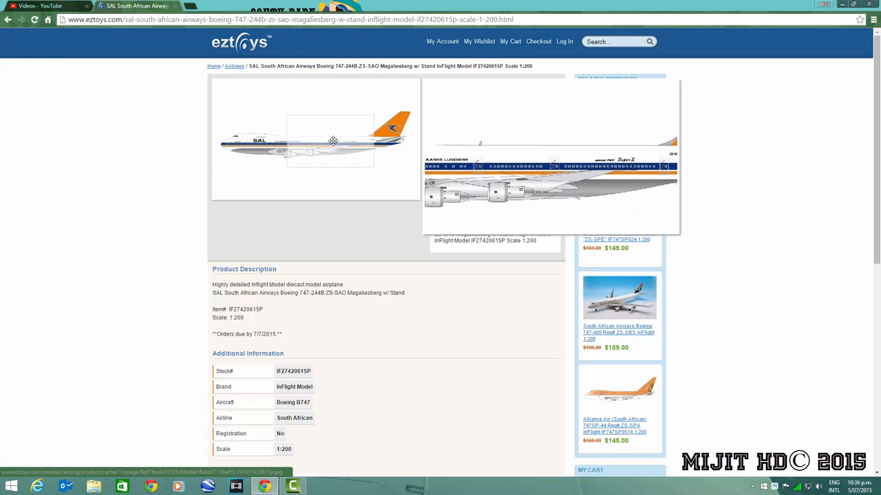
mouse_move(378, 131)
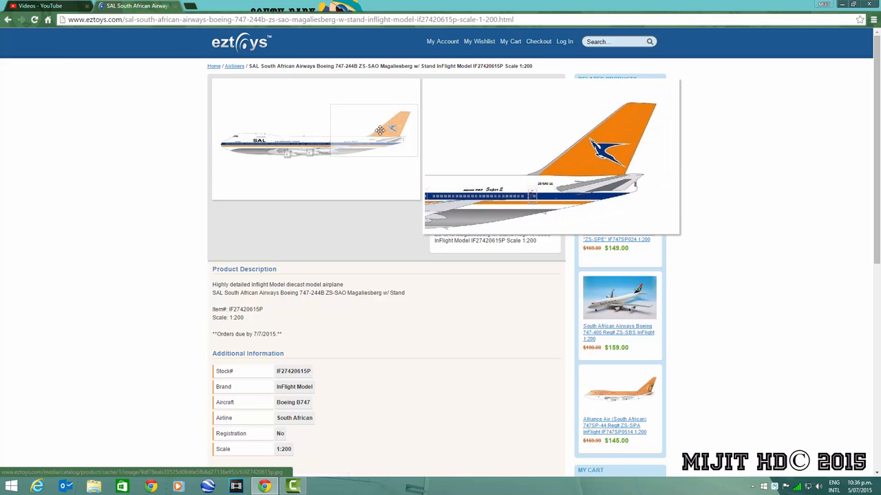
left_click(9, 20)
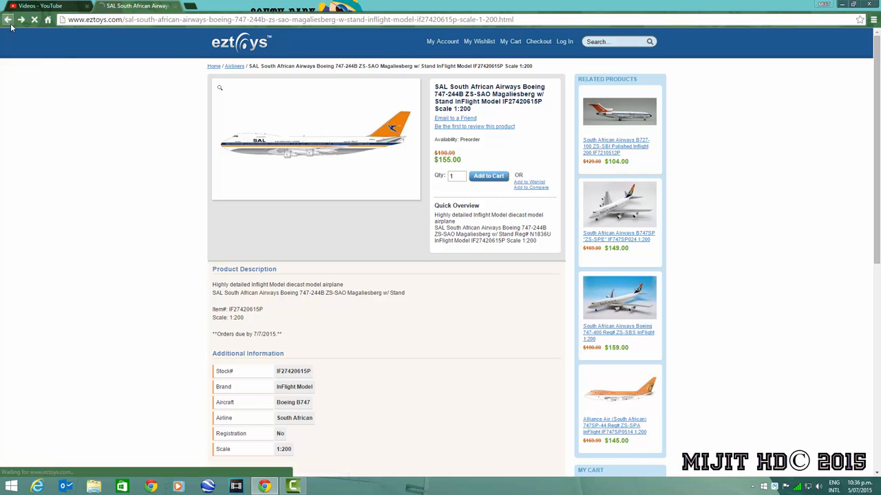
Return to the listing and view the Iraqi Airways Boeing 747-4H6 YI-ASA model page ($159.00).
left_click(9, 19)
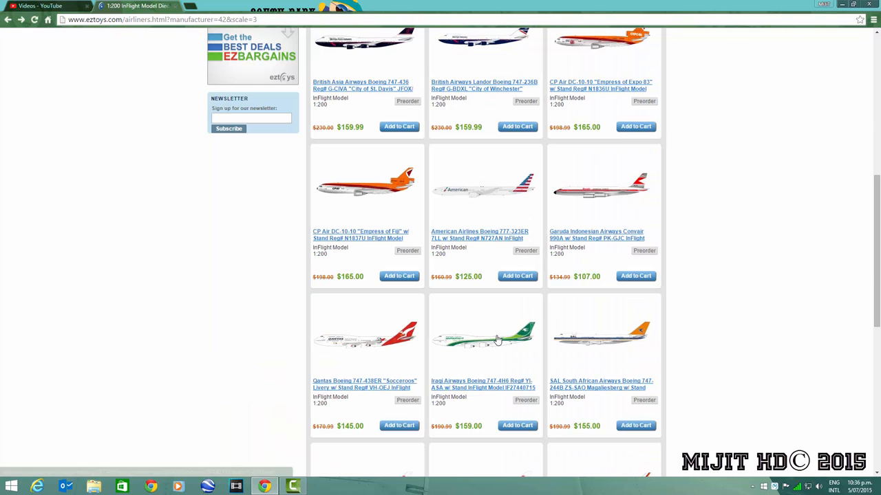
left_click(481, 384)
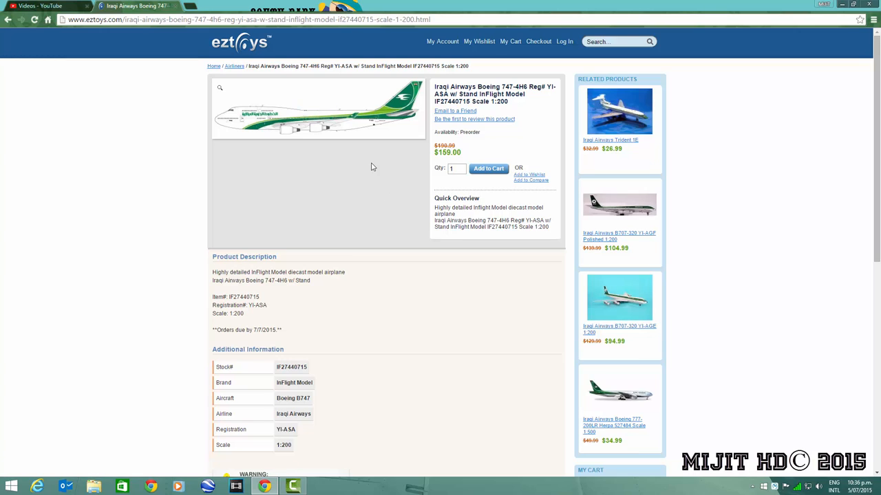
mouse_move(356, 167)
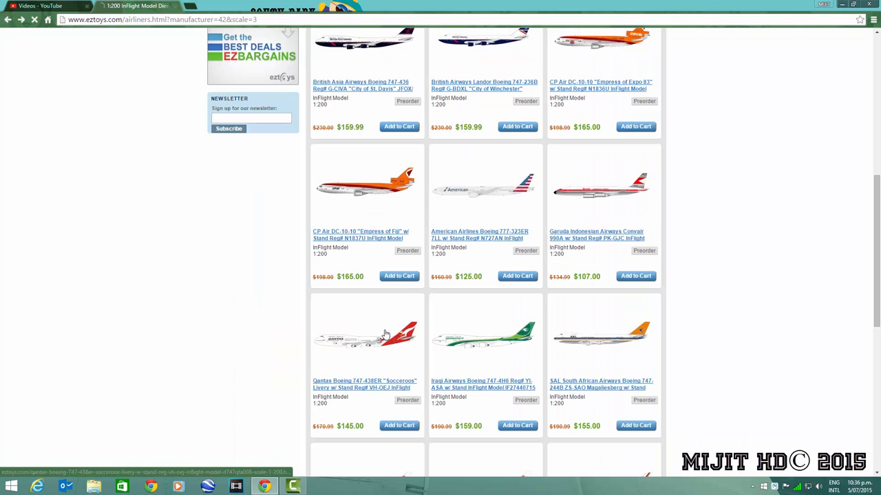
View the Qantas Boeing 747-438ER "Socceroos" VH-OEJ model page ($145.00).
left_click(365, 385)
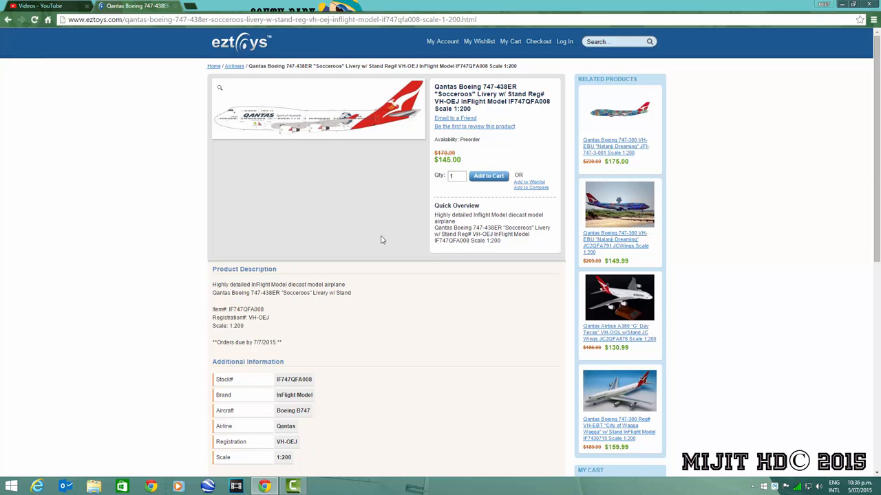
mouse_move(358, 215)
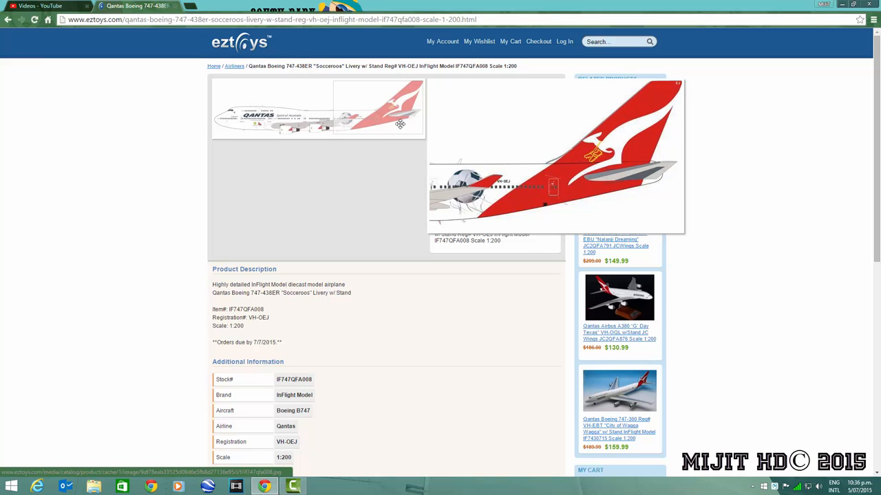
mouse_move(349, 132)
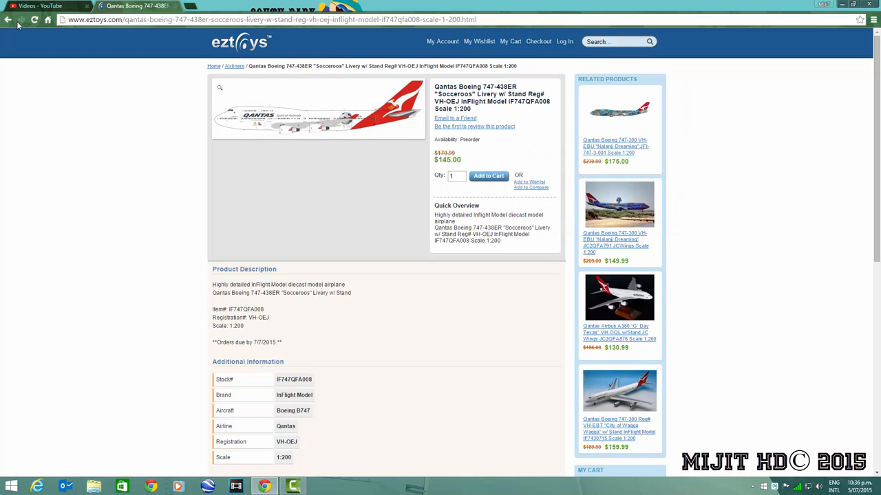
Return to the listing and view the Garuda Indonesian Airways Convair 990A PK-GJC model page ($107.00).
left_click(8, 19)
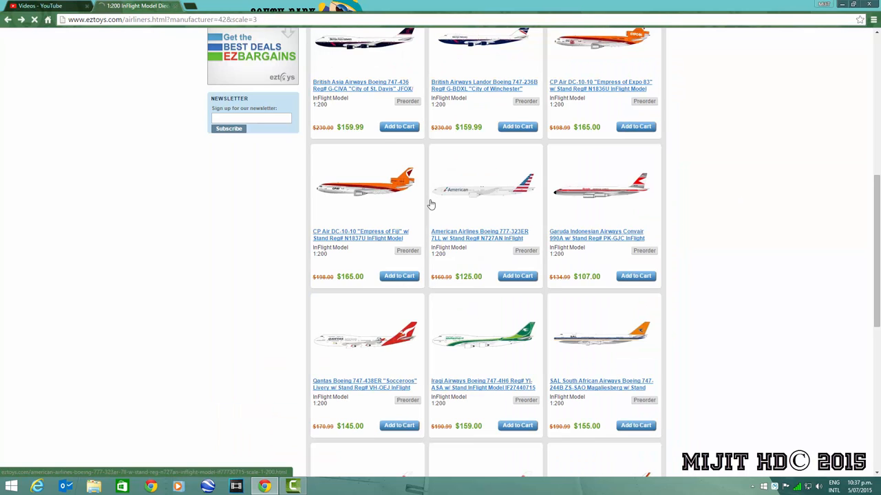
left_click(596, 235)
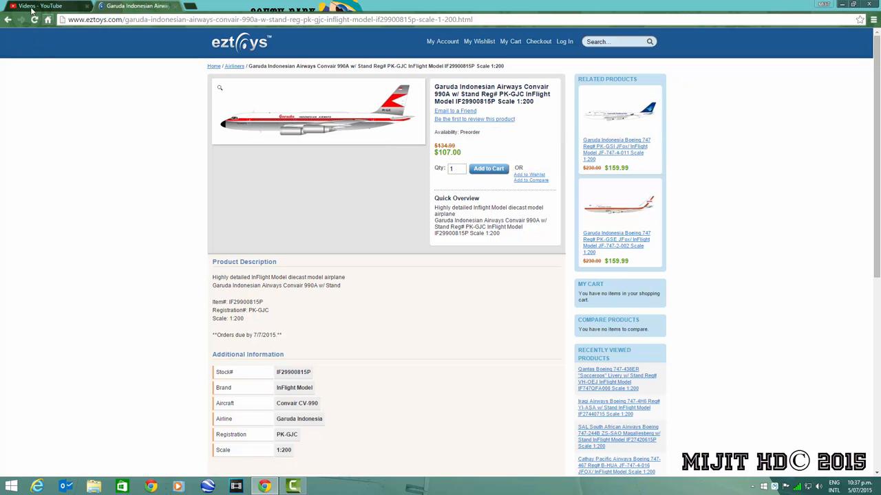
Return to the 1:200 InFlight airliner listing from the Garuda model page.
left_click(234, 66)
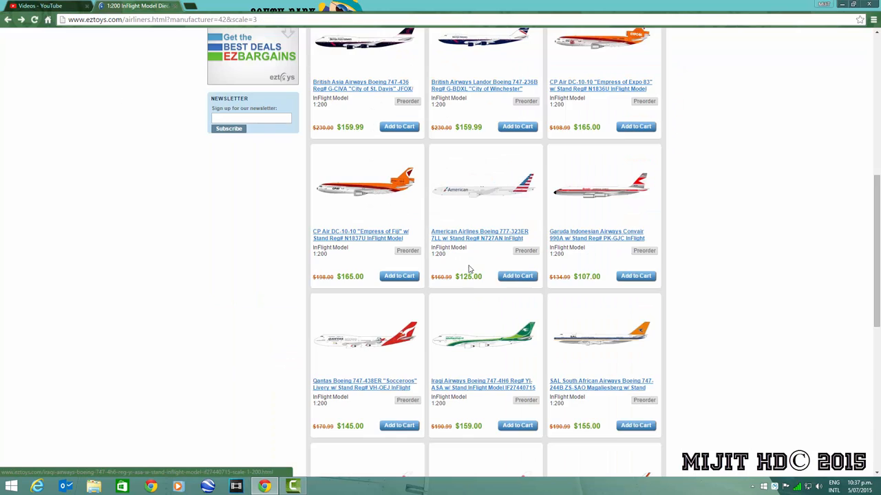
mouse_move(484, 190)
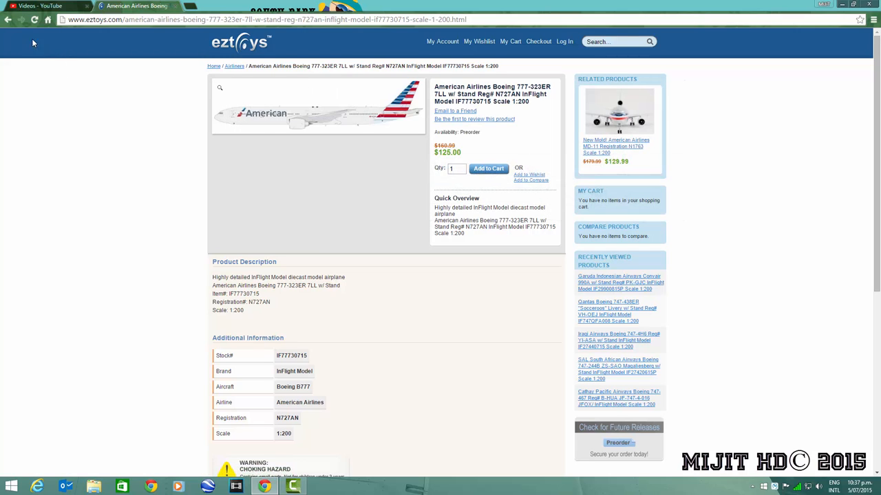
Return to the listing and view the CP Air DC-10-10 "Empress of Fiji" N1837U model page ($165.00).
left_click(234, 66)
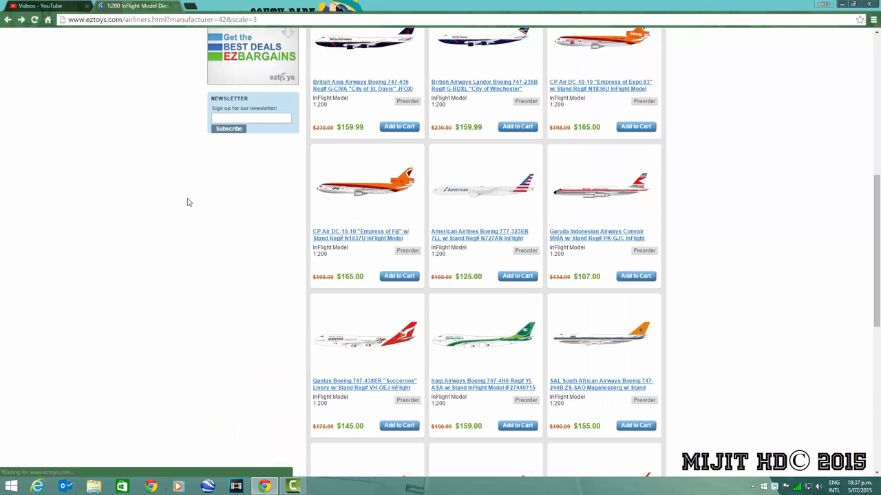
mouse_move(377, 200)
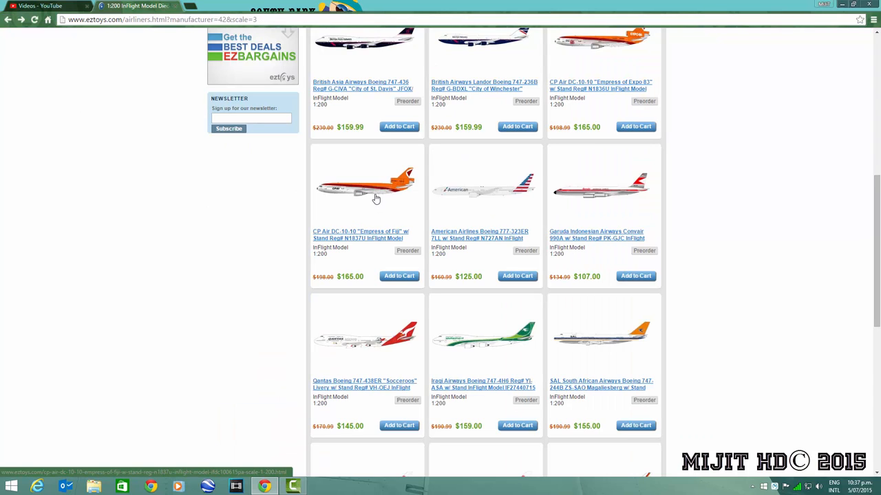
left_click(377, 199)
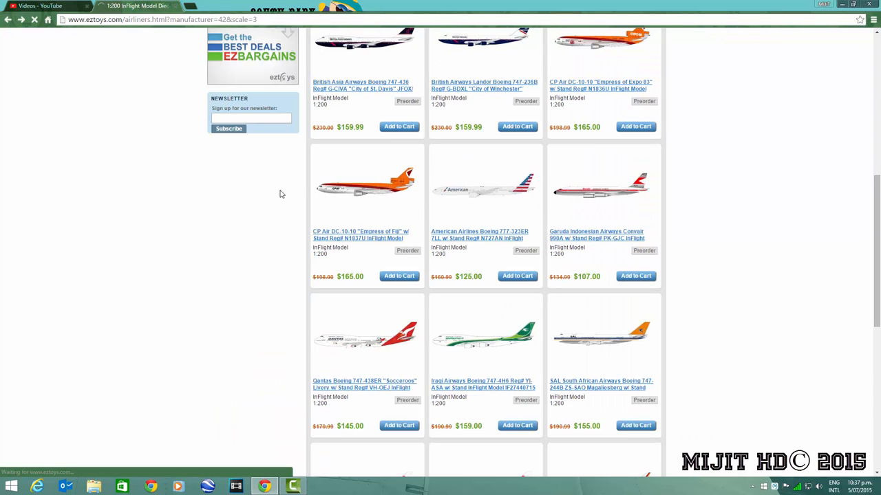
left_click(361, 233)
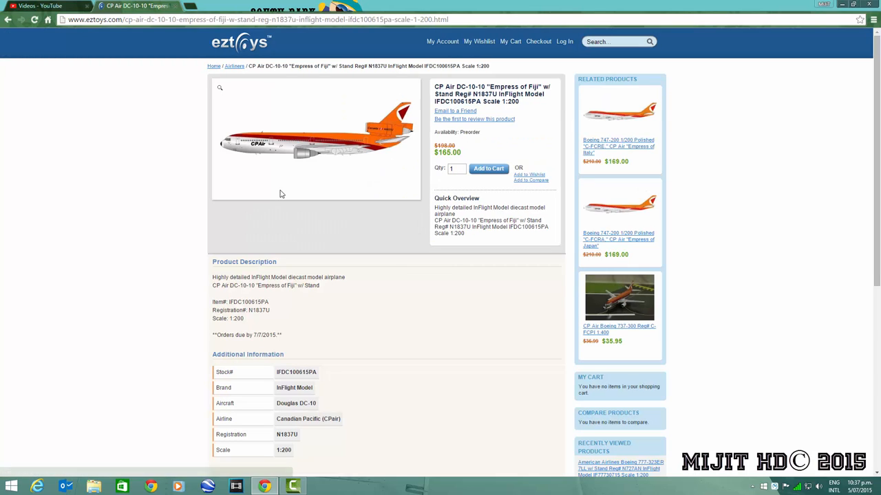
mouse_move(329, 220)
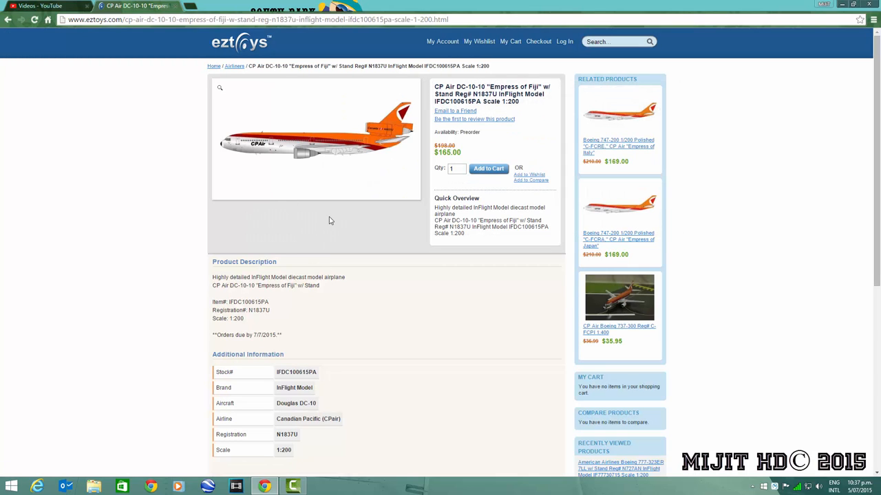
mouse_move(337, 219)
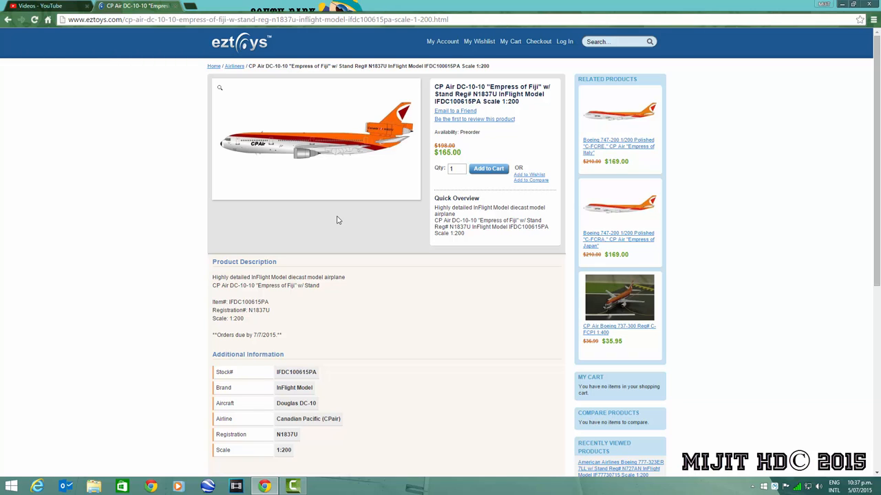
mouse_move(321, 167)
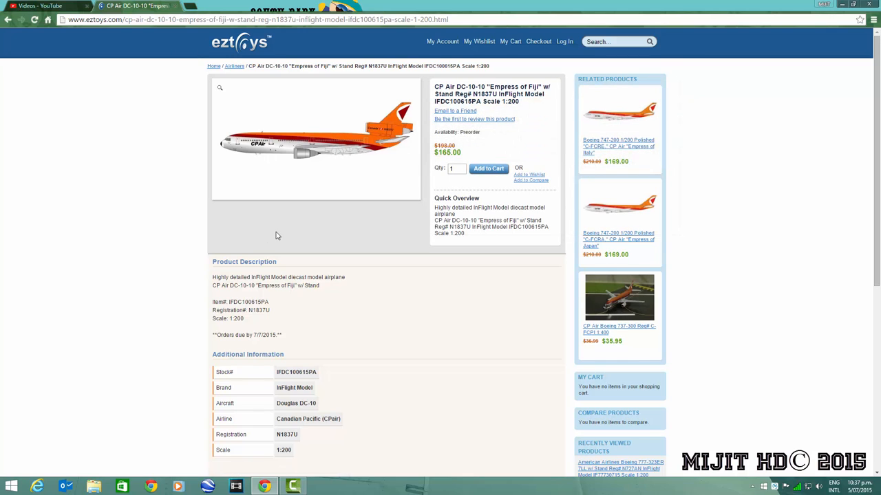
mouse_move(275, 213)
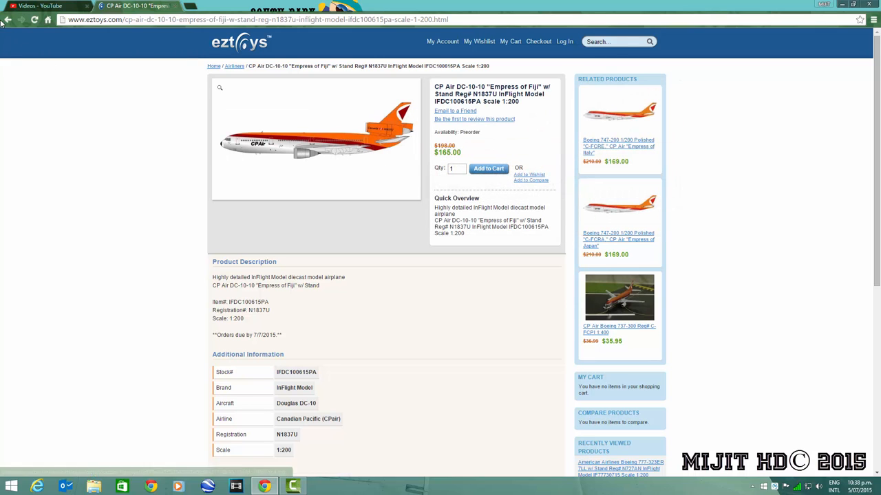
View the CP Air DC-10-10 "Empress of Expo 83" N1836U model page ($165.00).
left_click(8, 19)
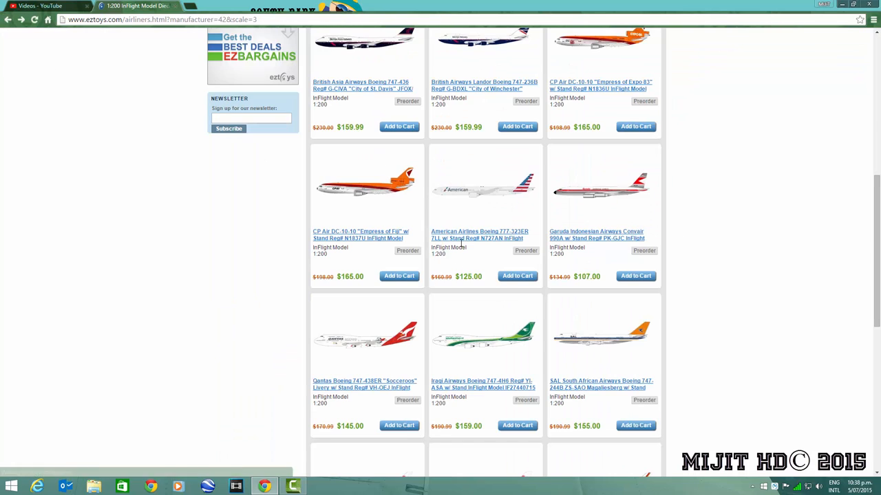
scroll("up", 3)
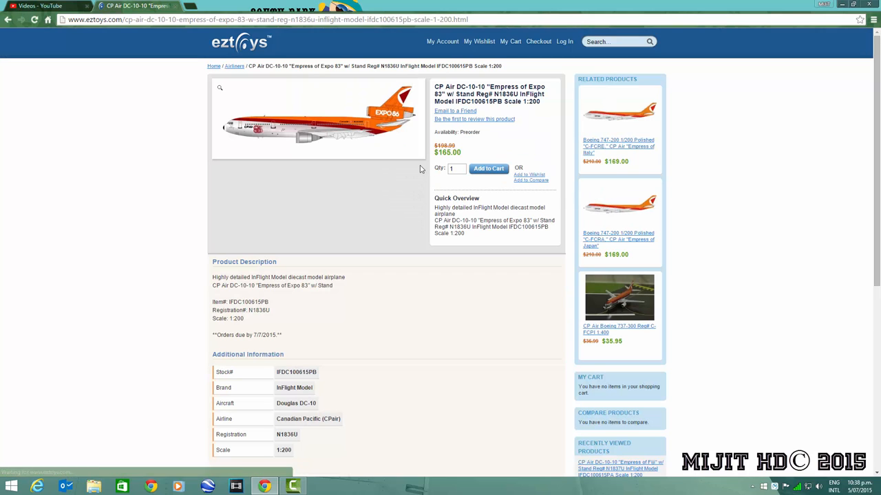
mouse_move(393, 169)
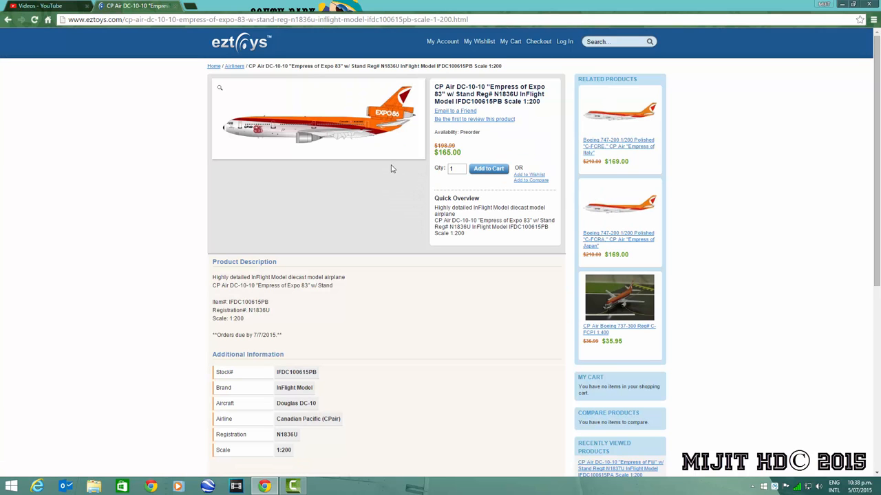
mouse_move(388, 168)
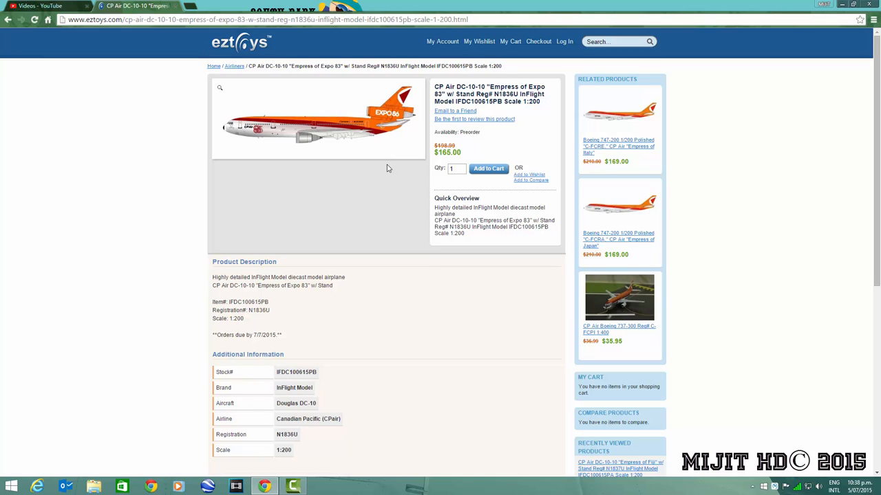
mouse_move(372, 177)
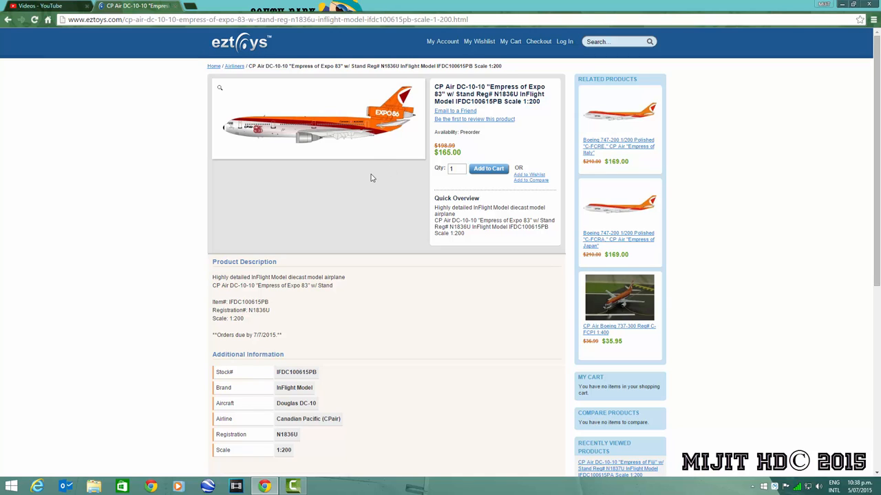
mouse_move(278, 122)
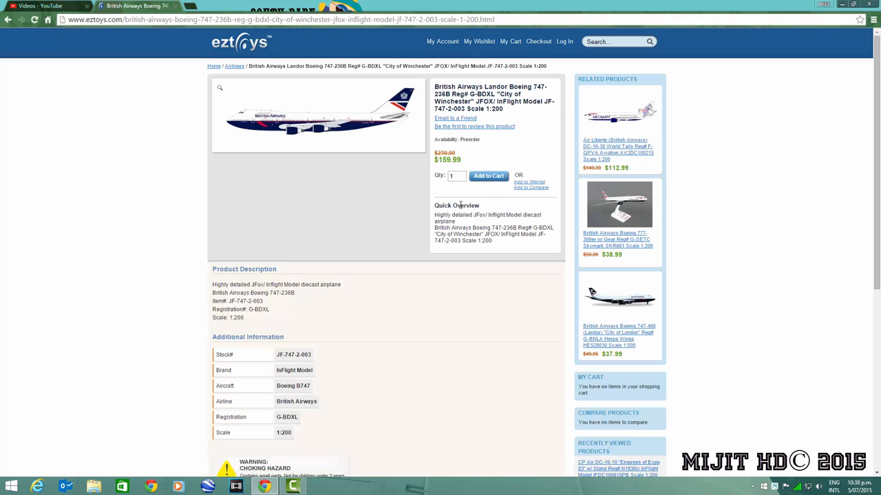
mouse_move(350, 187)
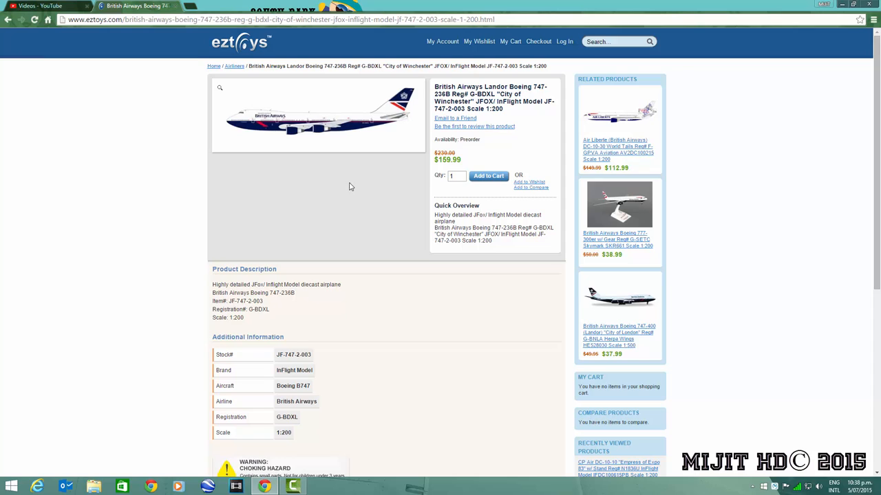
mouse_move(330, 138)
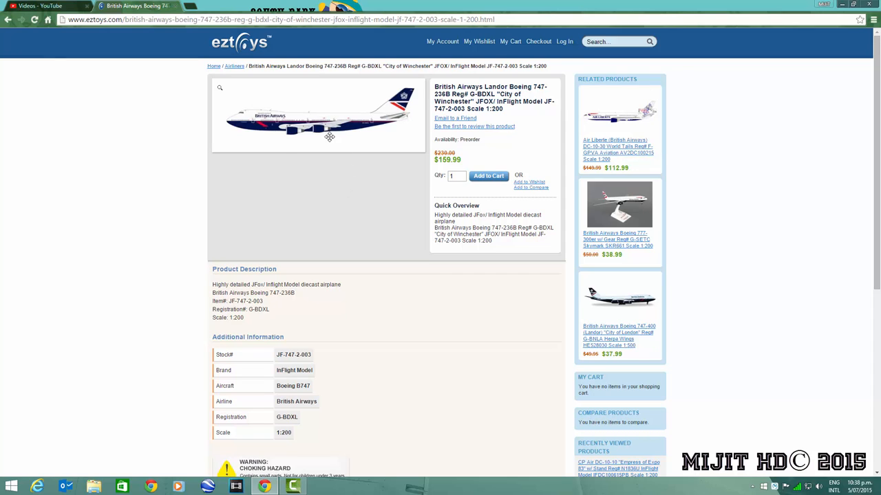
View the British Airways Landor Boeing 747-236B "City of Winchester" model page ($169.99).
left_click(318, 115)
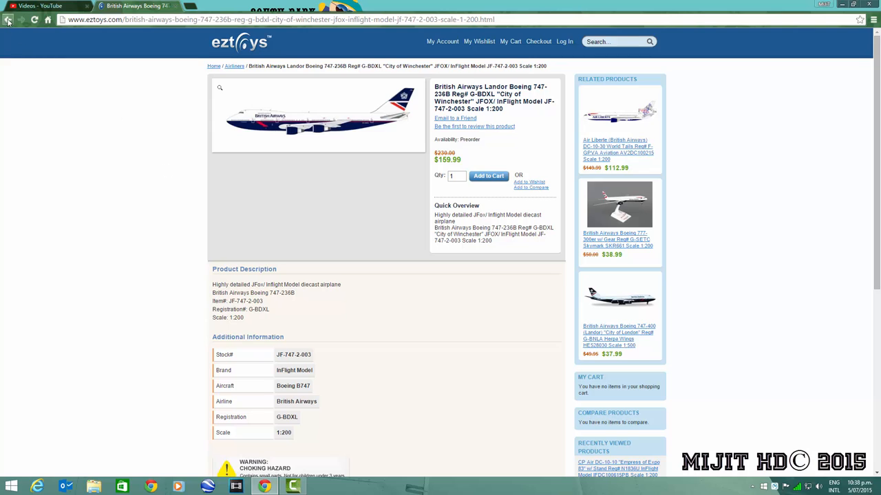
Return to the listing and view the British Asia Airways Boeing 747-436 model page.
left_click(8, 20)
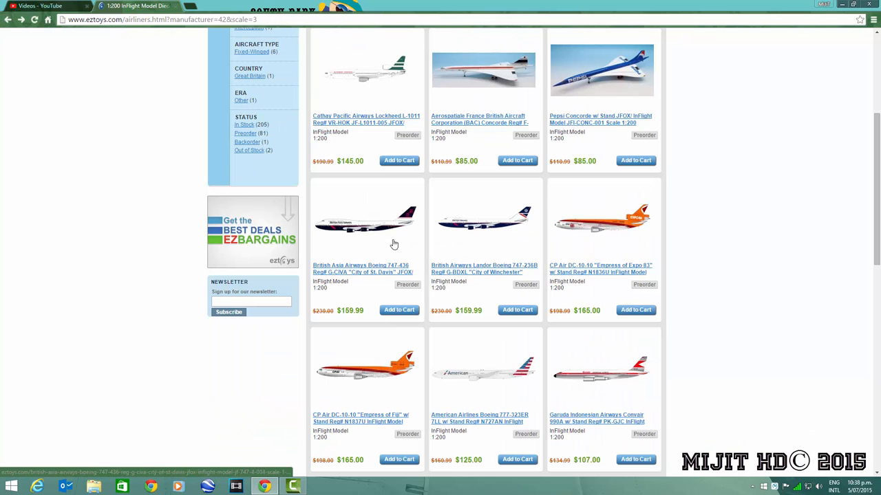
left_click(364, 268)
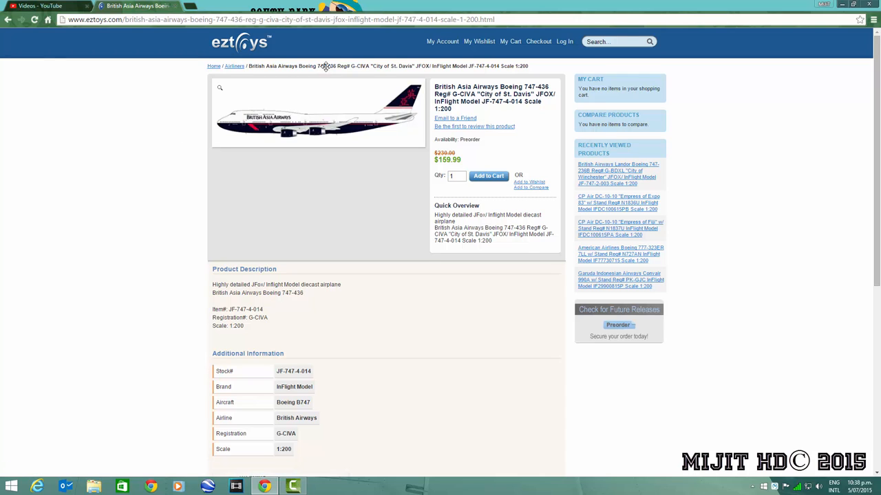
mouse_move(337, 190)
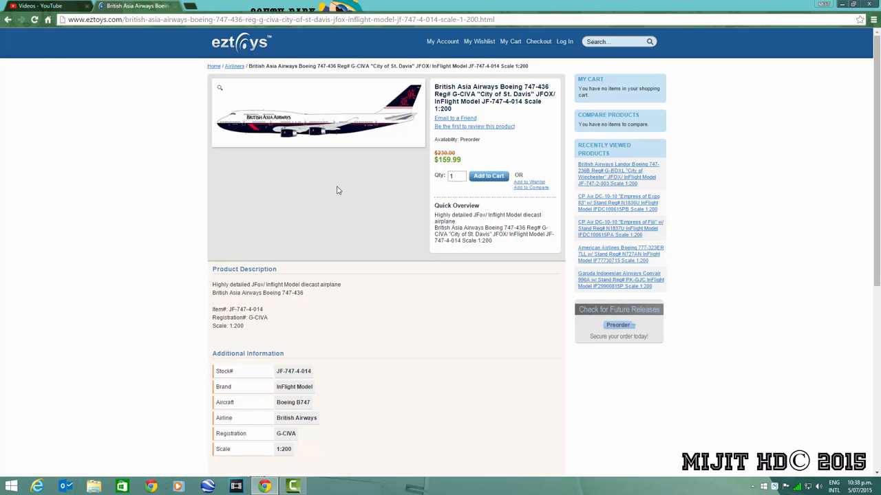
mouse_move(357, 192)
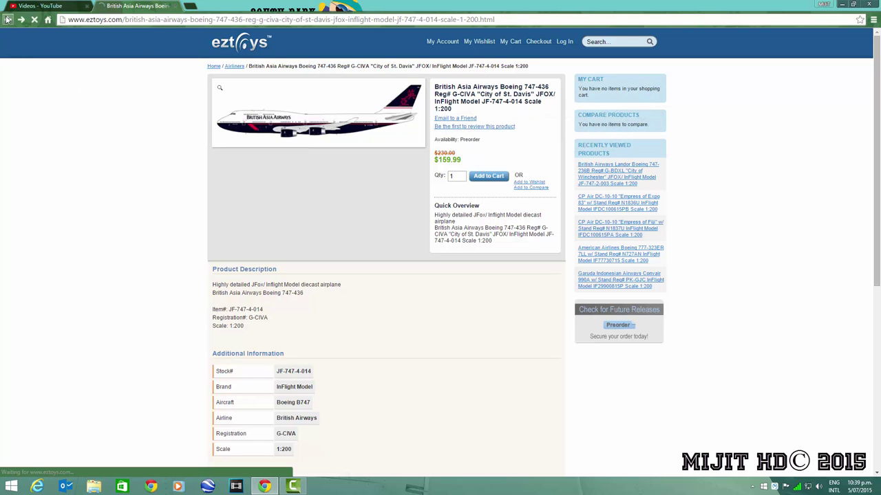
View the Pepsi Concorde with stand model page ($85.00), then return to the listing.
left_click(234, 66)
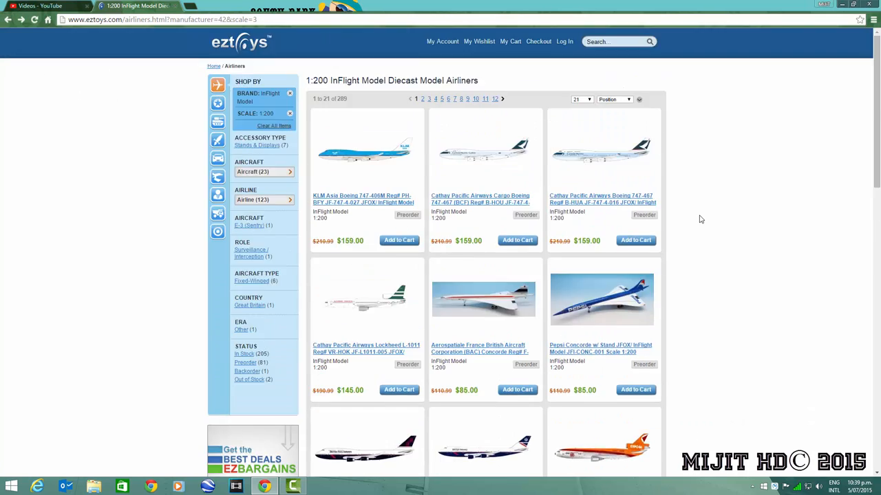
mouse_move(625, 305)
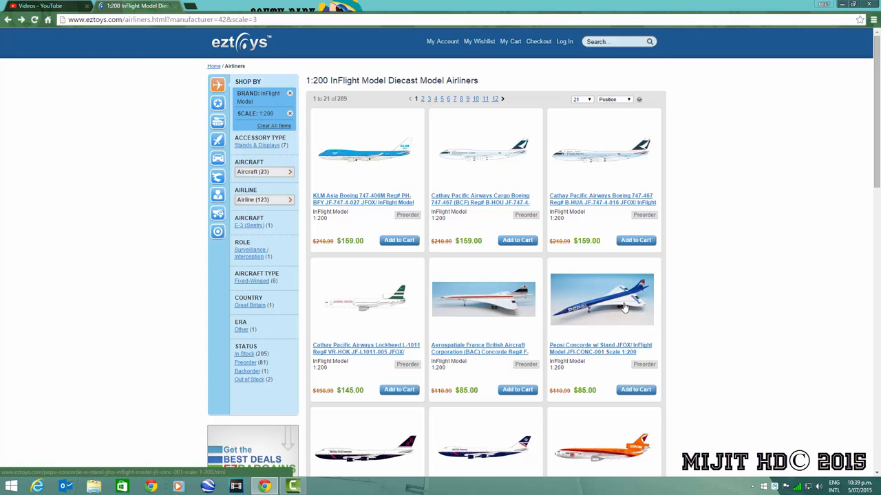
left_click(600, 299)
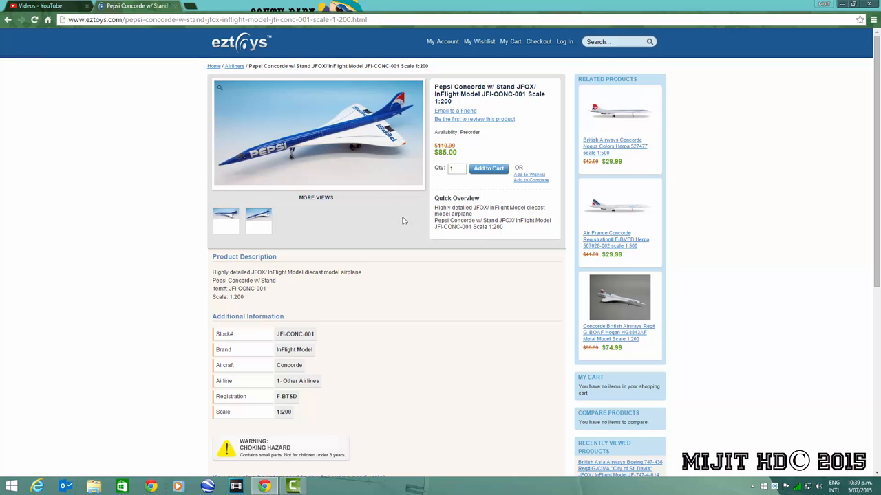
mouse_move(413, 217)
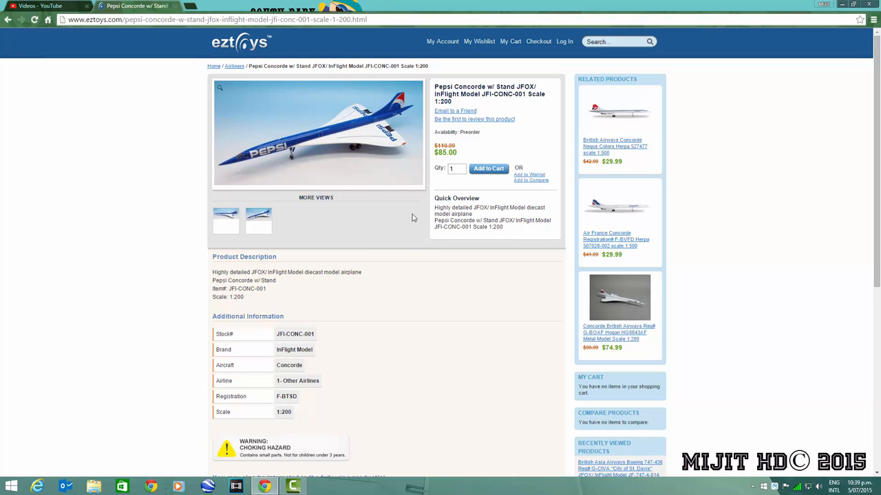
mouse_move(353, 189)
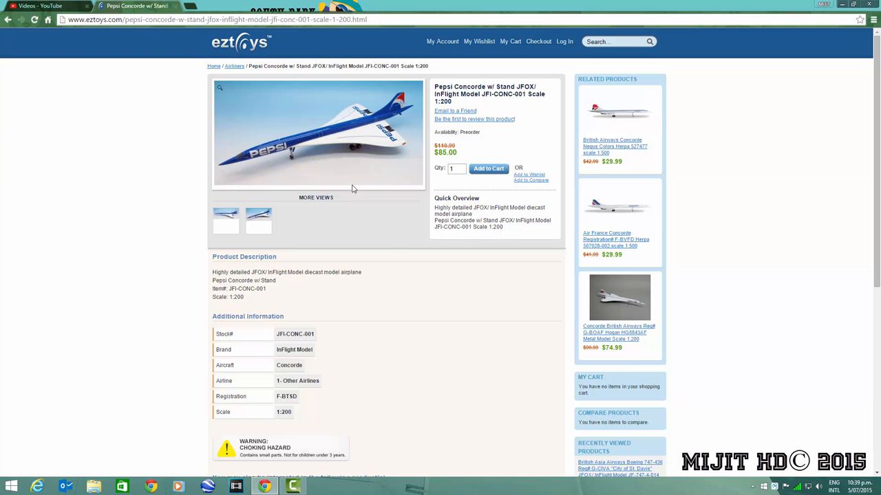
mouse_move(259, 149)
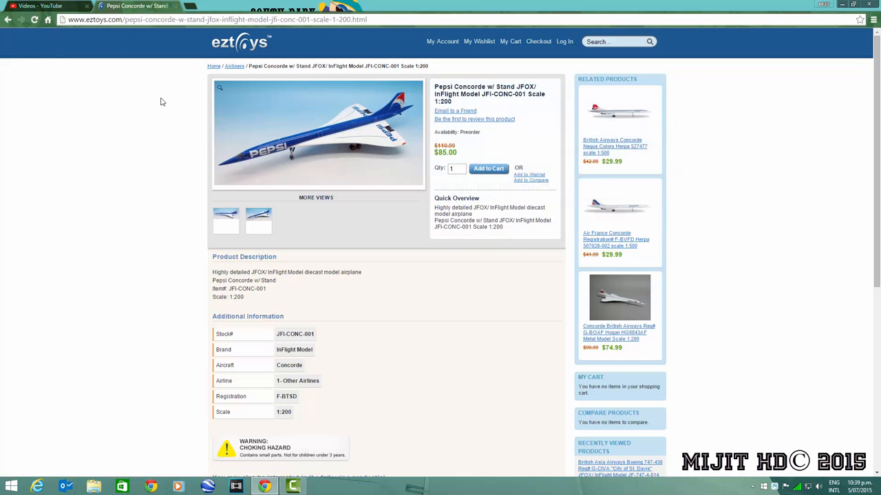
mouse_move(9, 19)
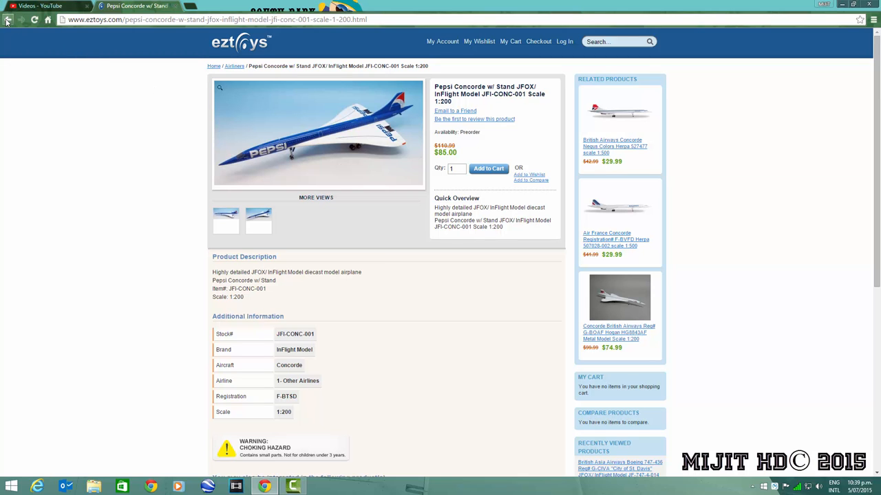
left_click(9, 20)
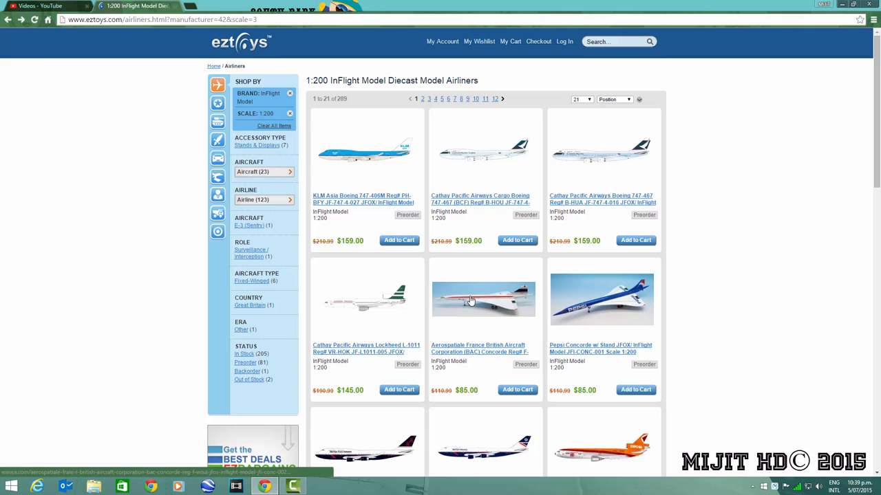
Open the Aerospatiale/BAC Concorde F-WTSA 1:200 model's product page ($85.00).
left_click(483, 298)
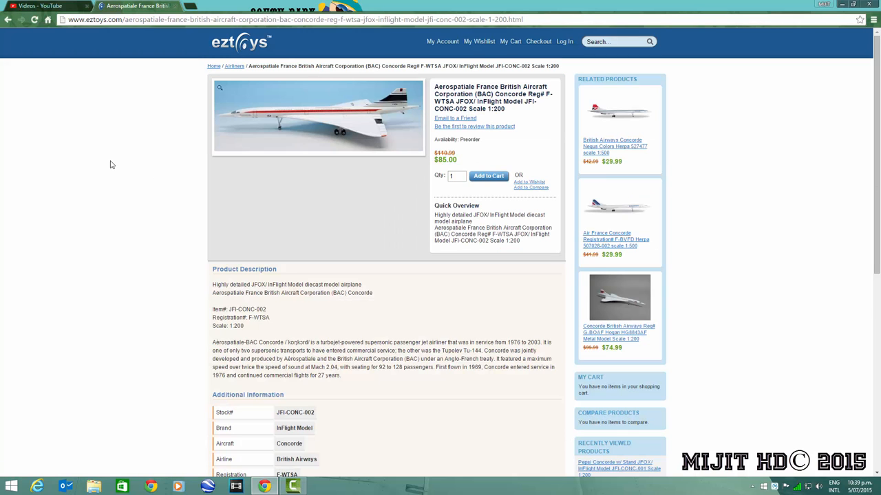
mouse_move(173, 142)
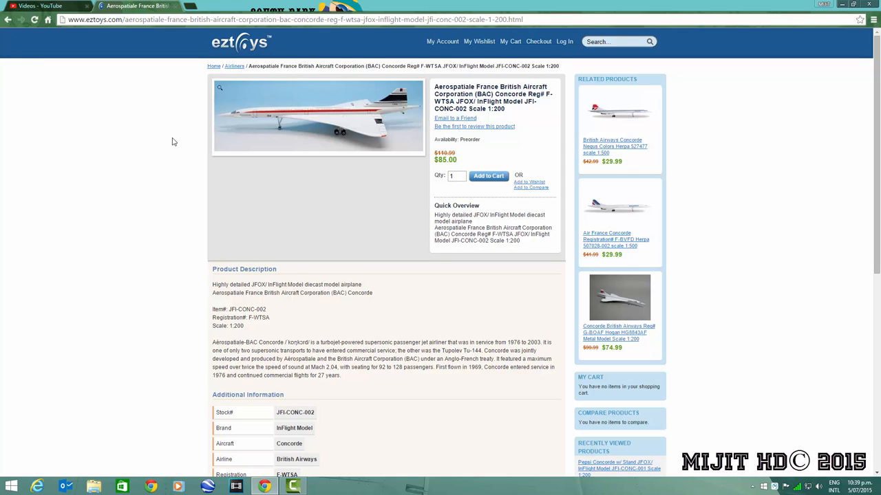
mouse_move(377, 192)
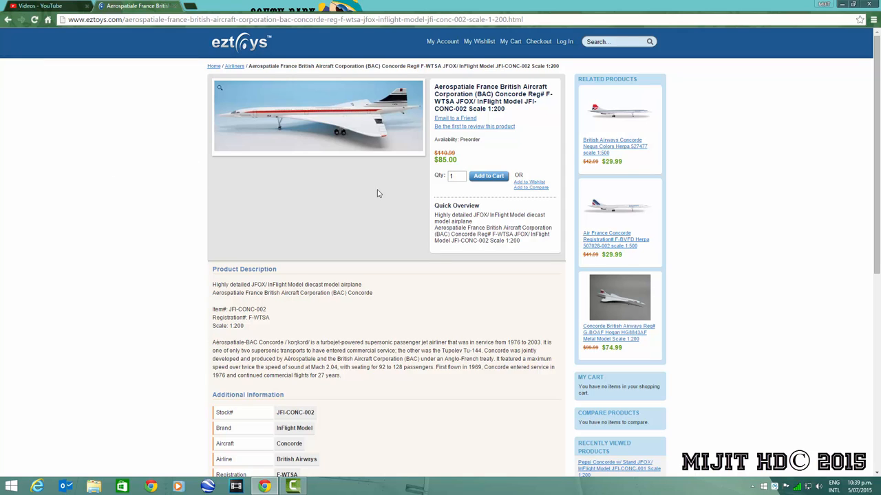
mouse_move(397, 190)
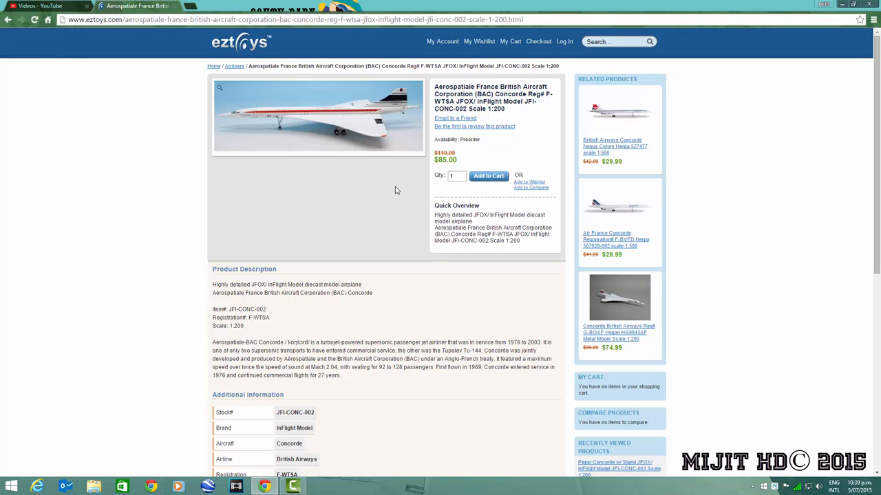
mouse_move(380, 190)
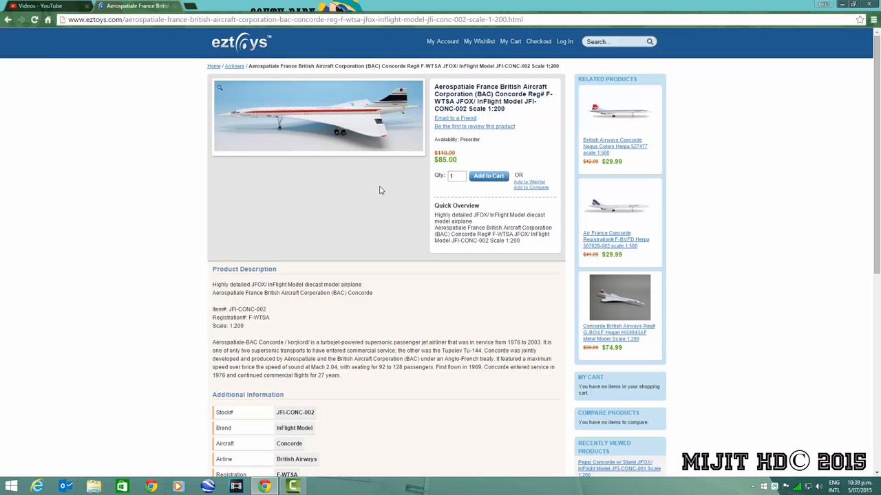
mouse_move(261, 182)
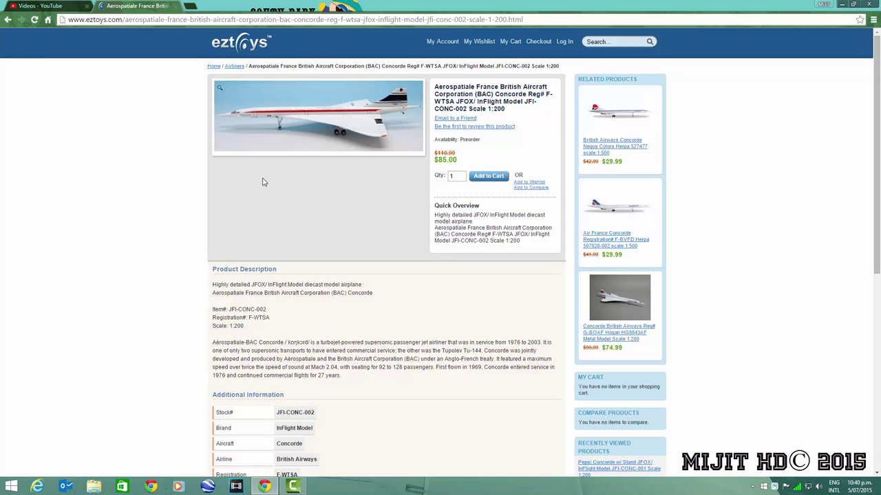
mouse_move(269, 186)
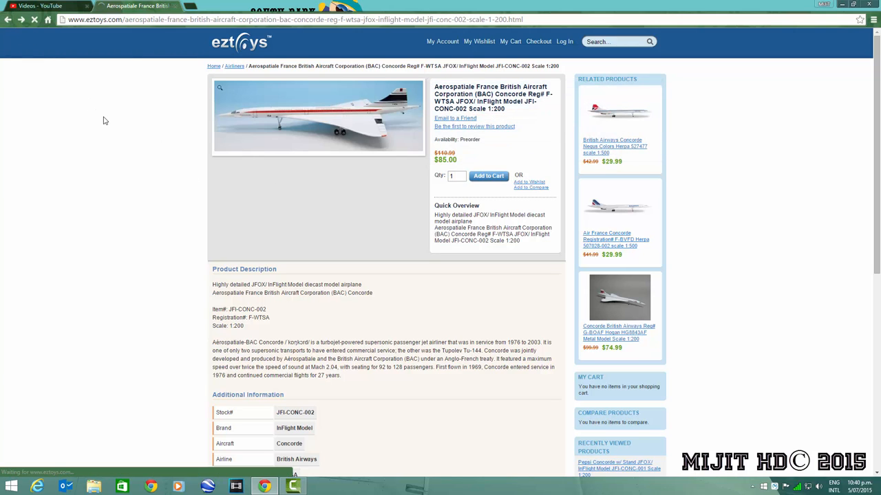
View the Cathay Pacific Lockheed L-1011 VR-HOK page ($145.00), then return to the listing.
left_click(234, 67)
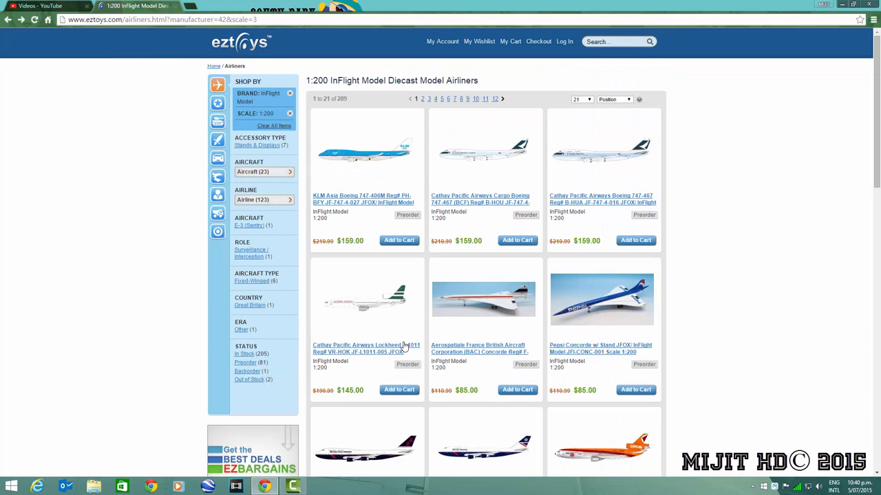
mouse_move(394, 315)
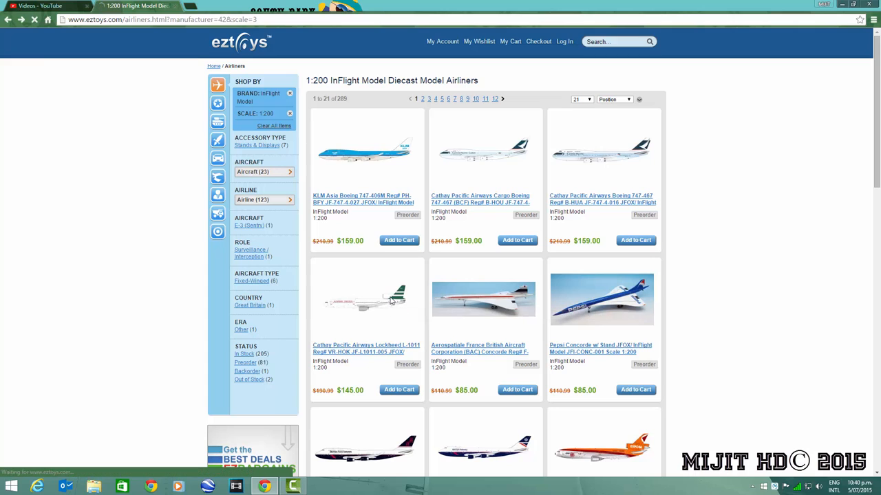
left_click(366, 350)
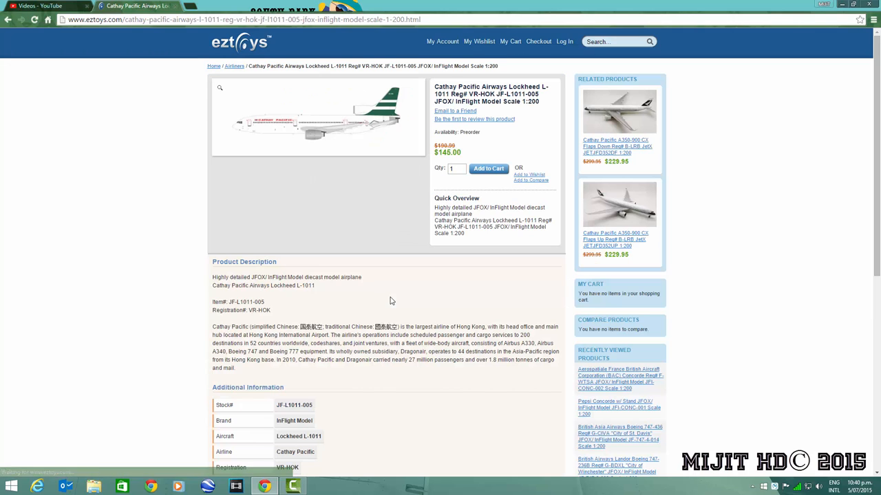
mouse_move(366, 188)
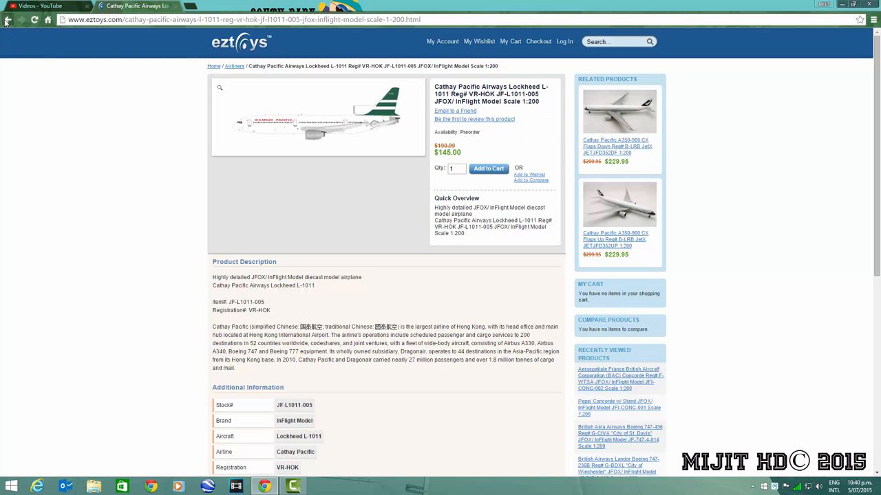
left_click(9, 20)
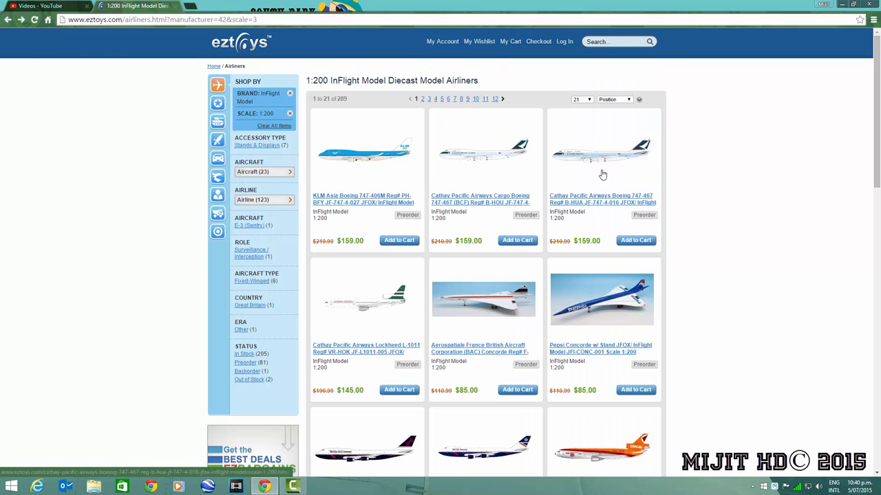
left_click(603, 148)
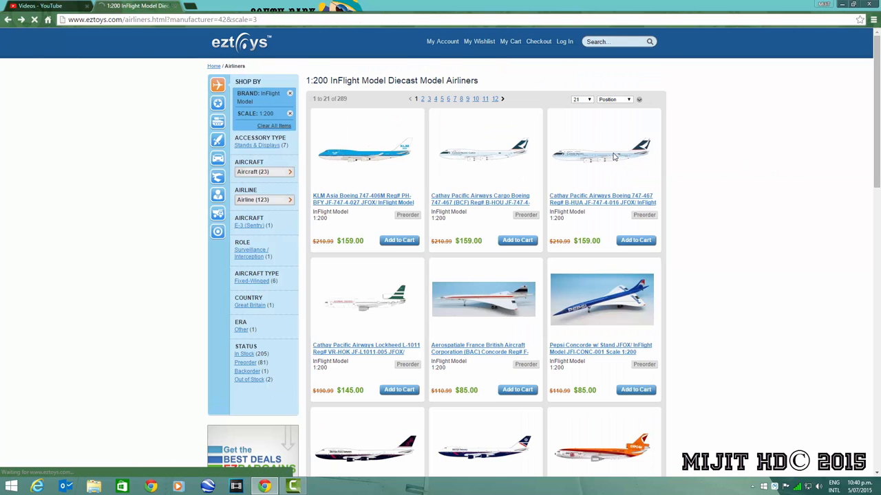
left_click(600, 198)
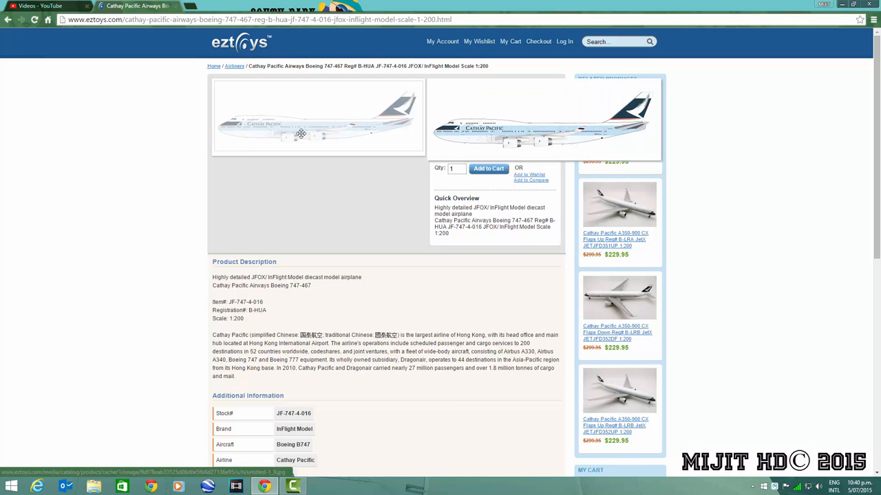
mouse_move(266, 105)
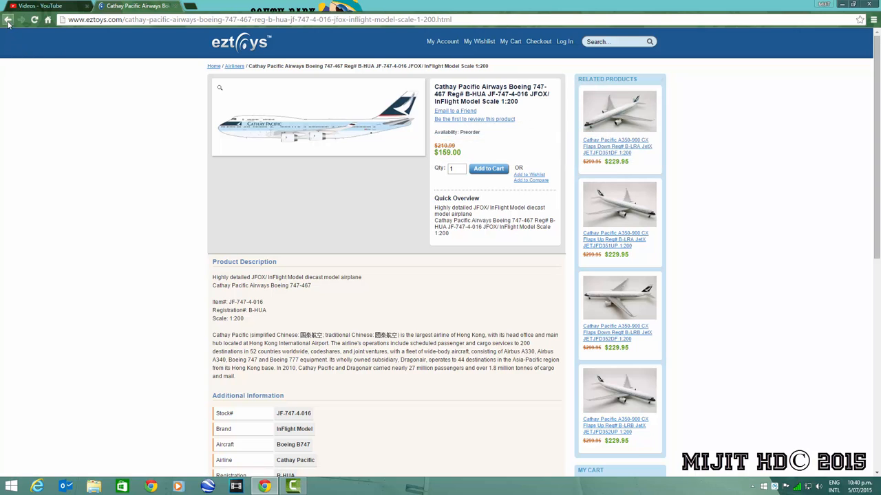
left_click(8, 19)
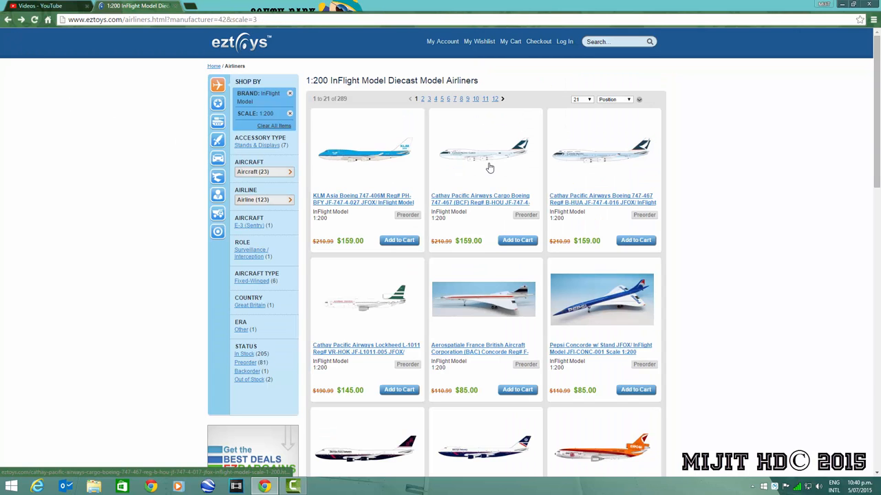
left_click(485, 150)
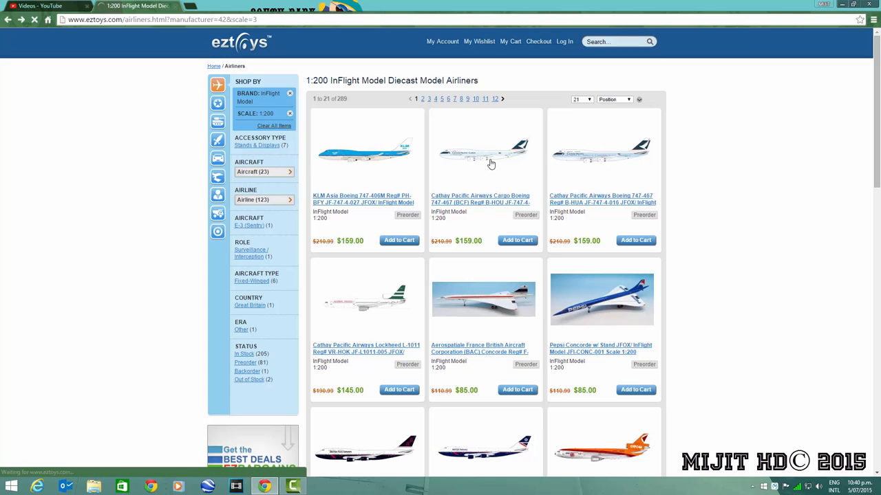
left_click(480, 199)
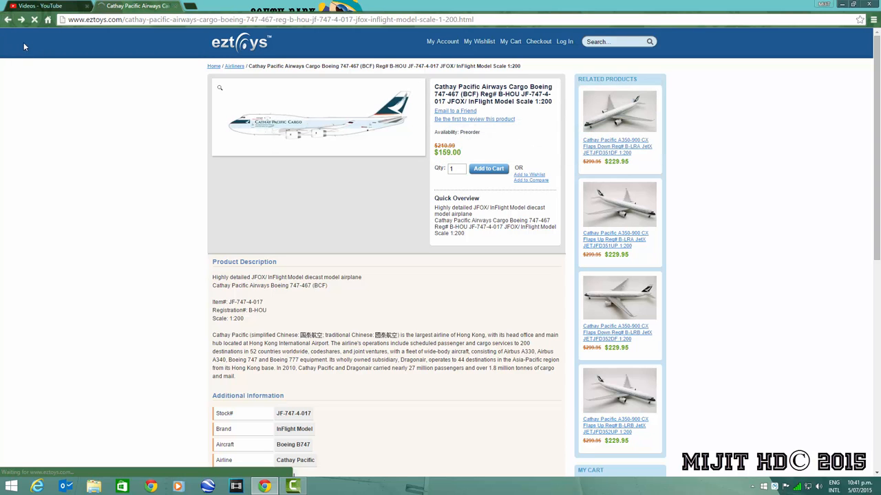
left_click(234, 66)
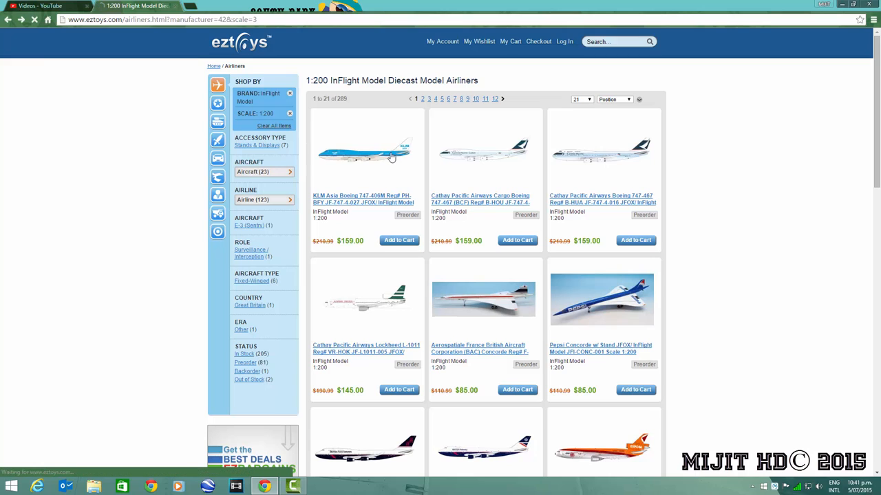
Open the KLM Asia Boeing 747-406M PH-BFY model's product page ($159.00).
left_click(365, 148)
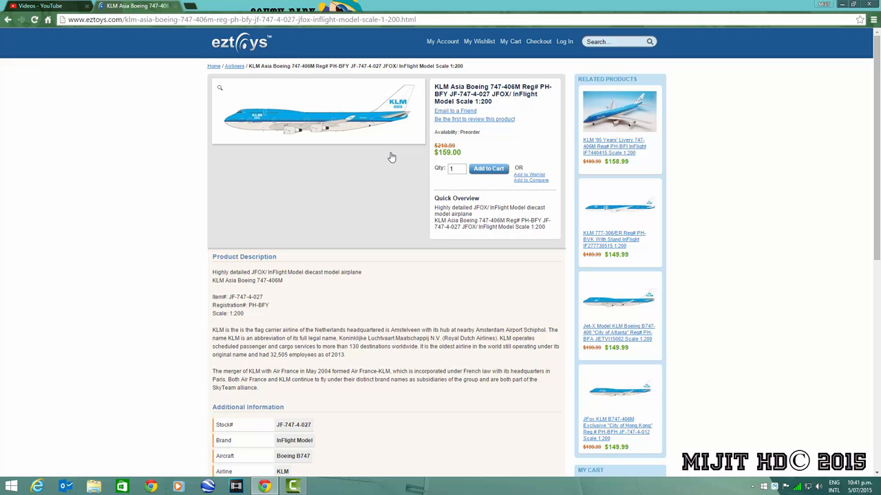
mouse_move(377, 193)
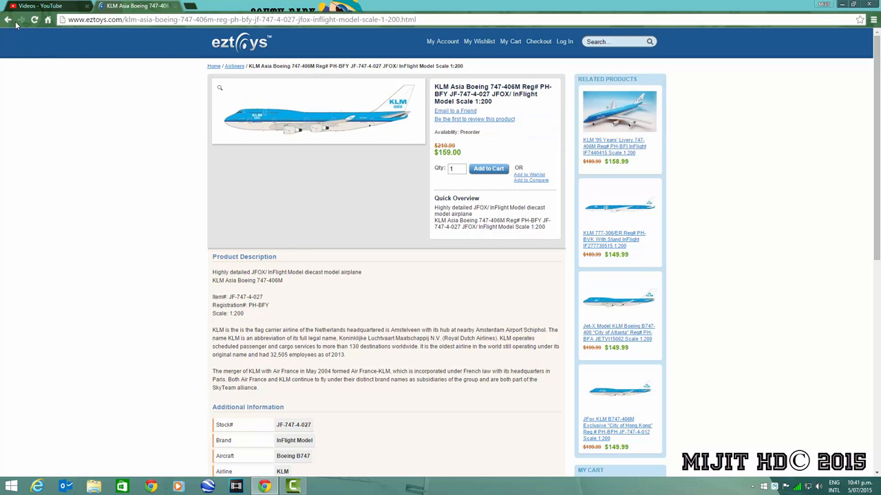
mouse_move(10, 20)
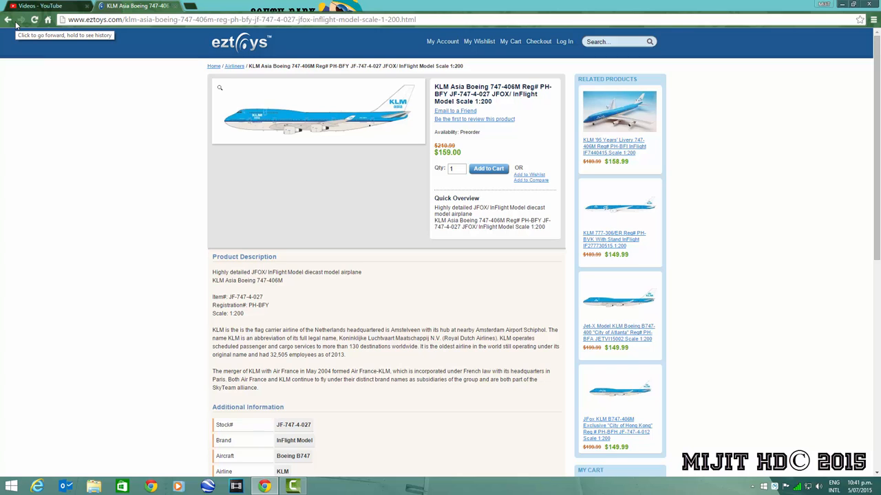
mouse_move(193, 200)
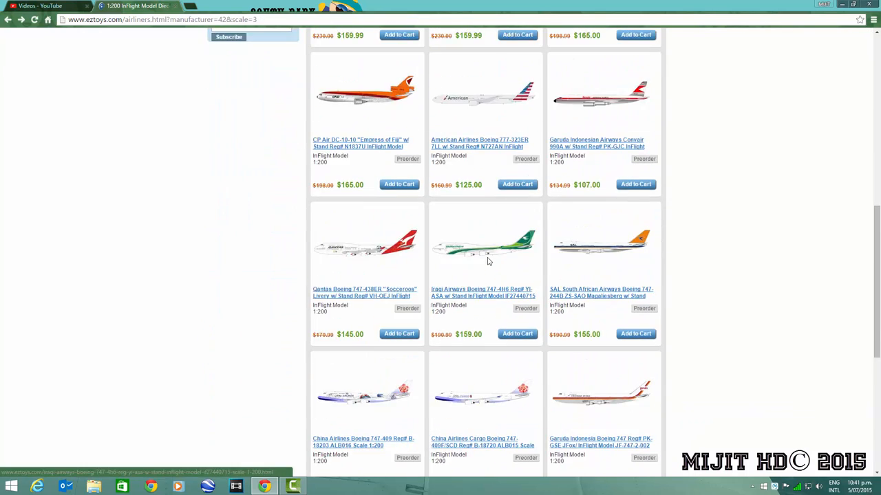
Scroll through the 1:200 InFlight listing's further models and back to the top.
scroll("up", 3)
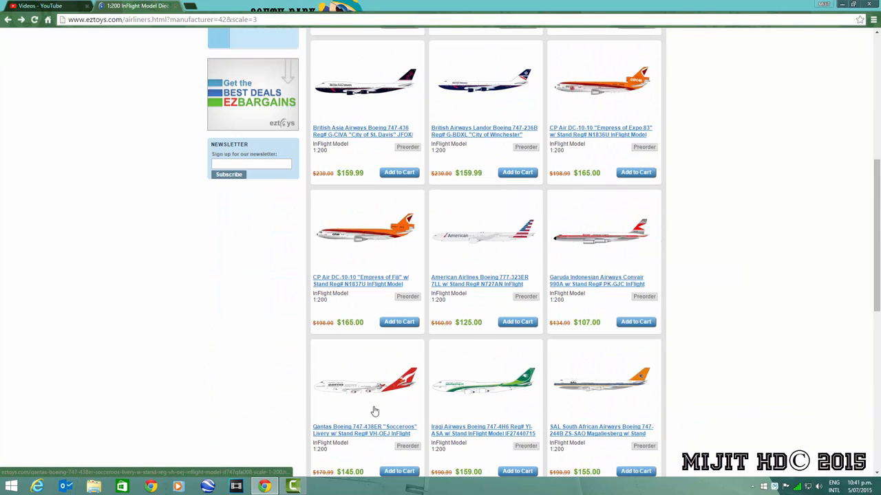
scroll("up", 3)
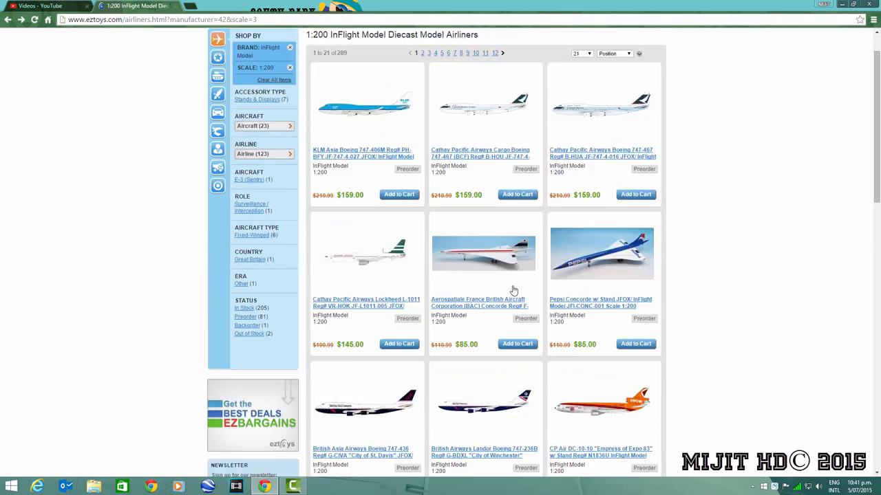
scroll("up", 3)
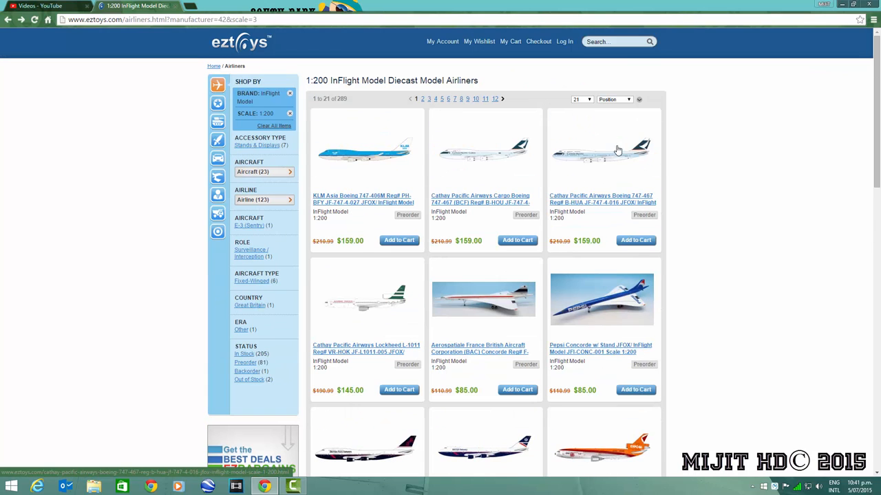
scroll("down", 3)
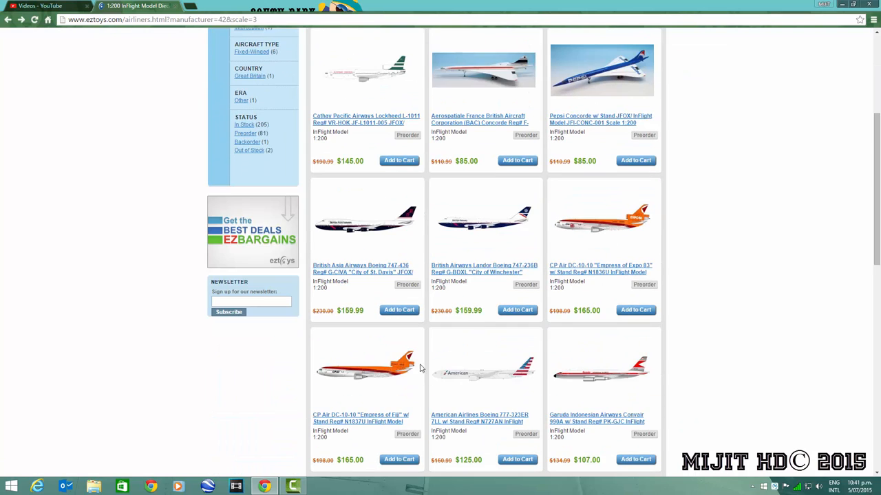
scroll("down", 3)
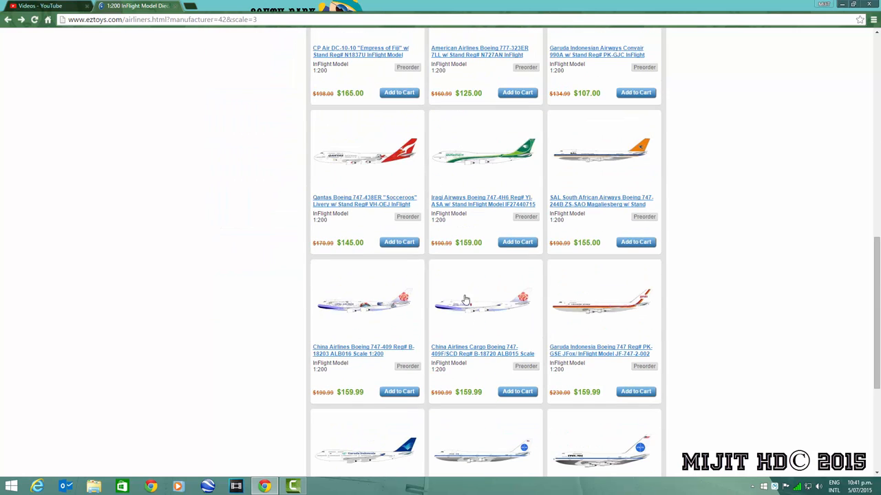
scroll("up", 3)
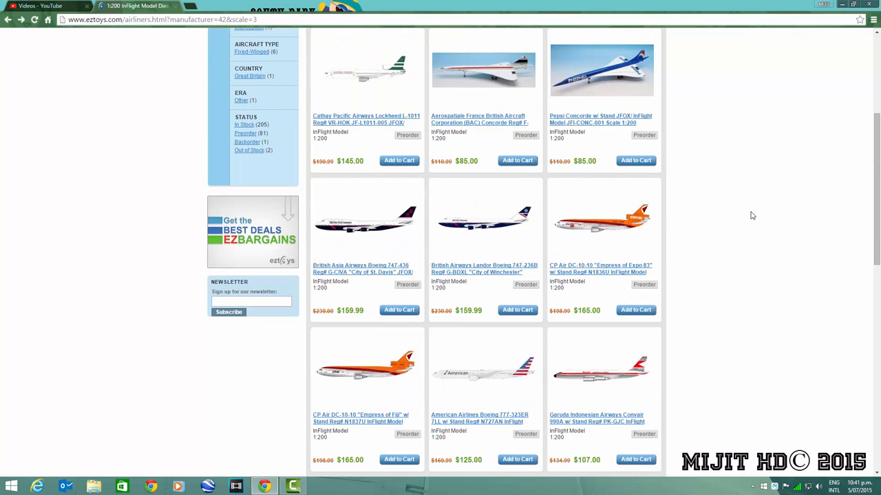
scroll("up", 3)
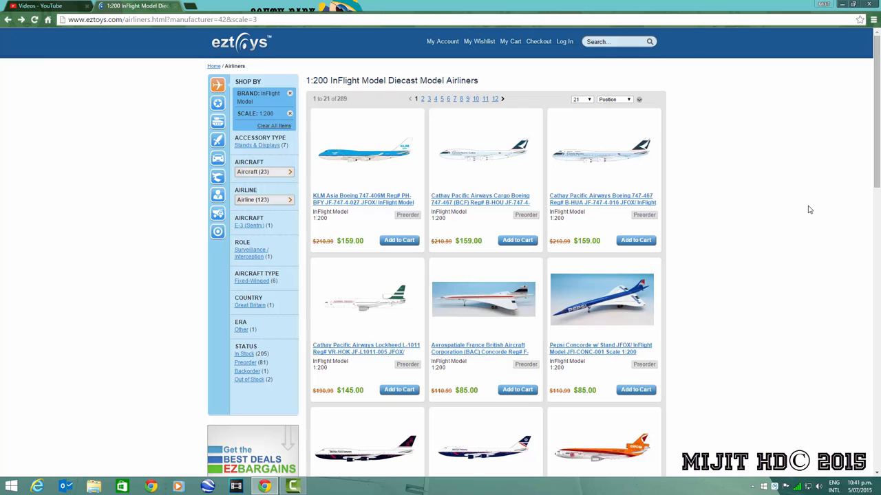